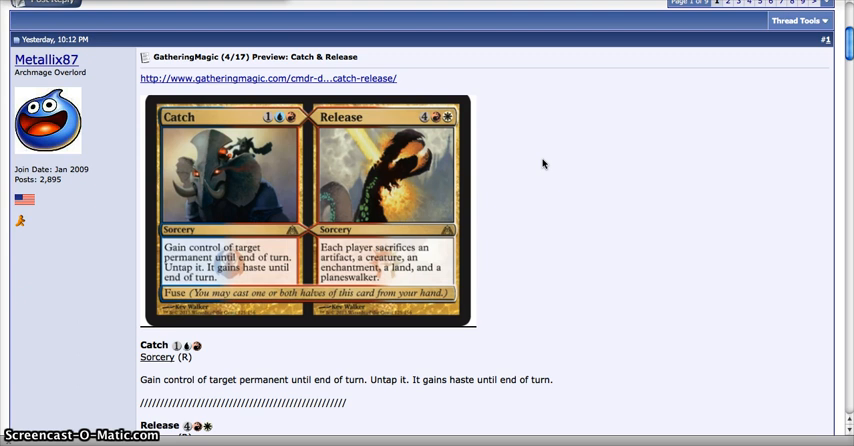
mouse_move(583, 30)
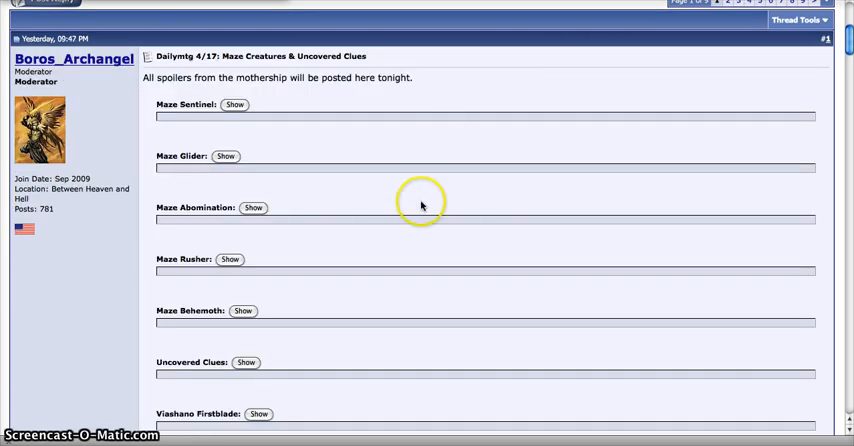
Scroll to the Dailymtg 4/17 post and expand the Maze Sentinel and Maze Glider spoilers
scroll("down", 3)
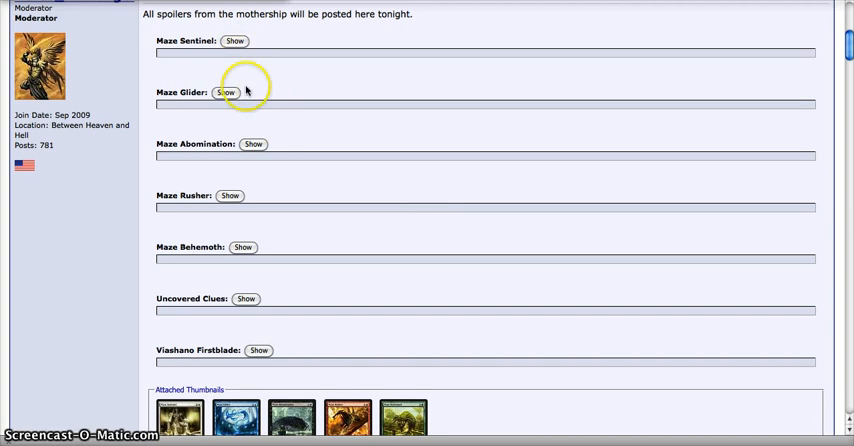
mouse_move(237, 44)
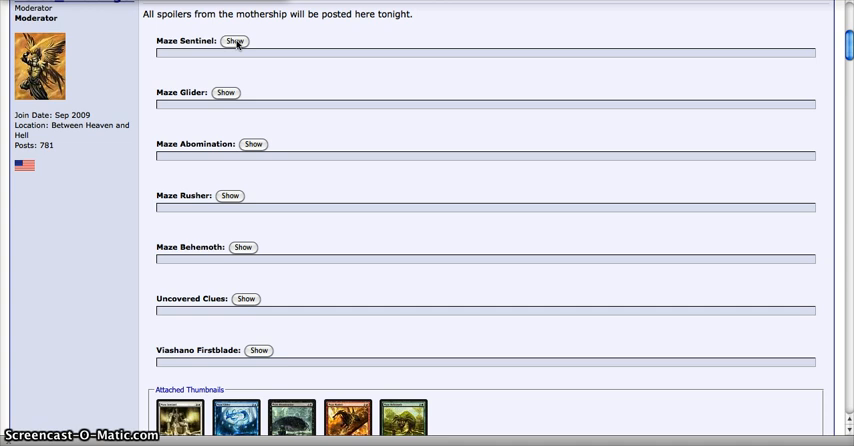
left_click(245, 43)
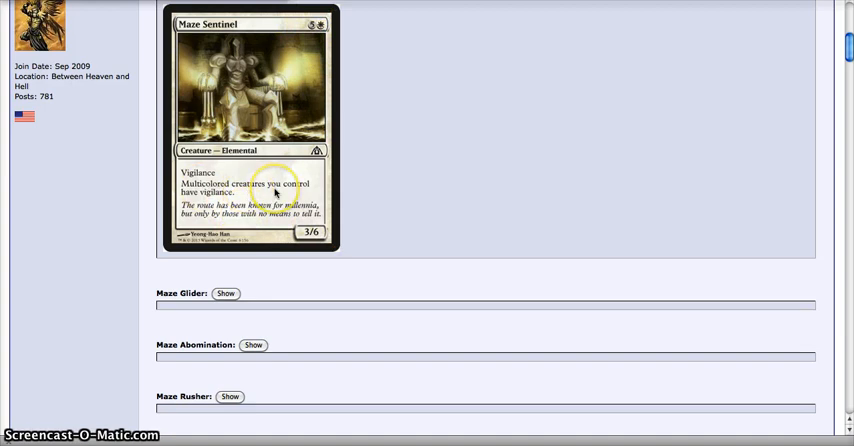
left_click(227, 295)
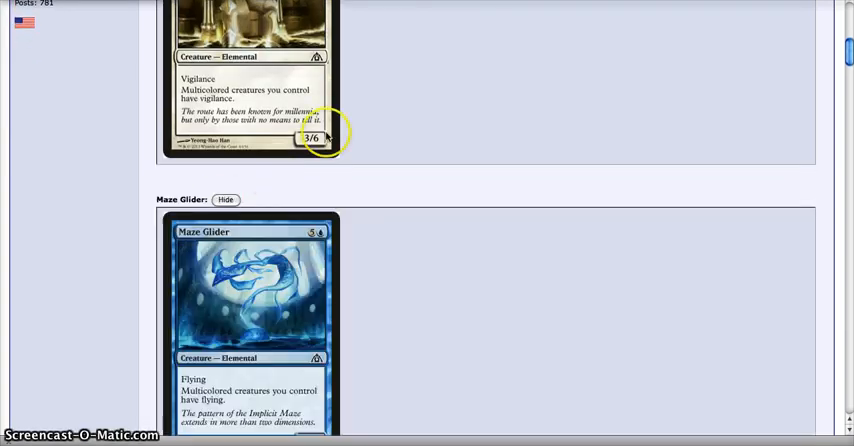
scroll("down", 3)
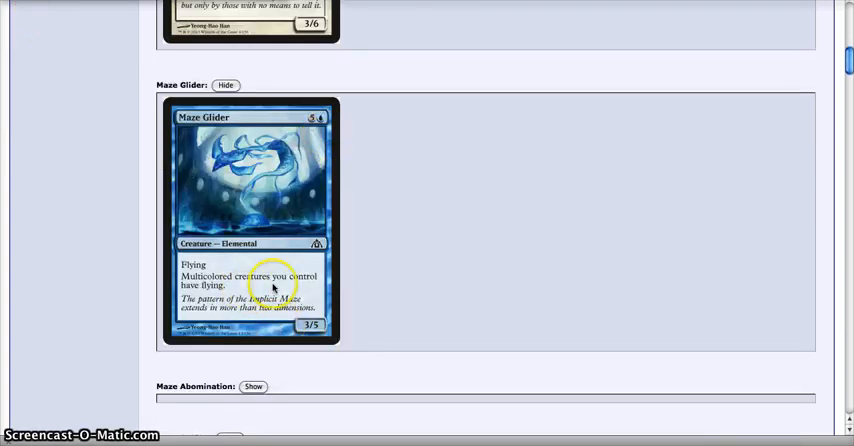
mouse_move(272, 148)
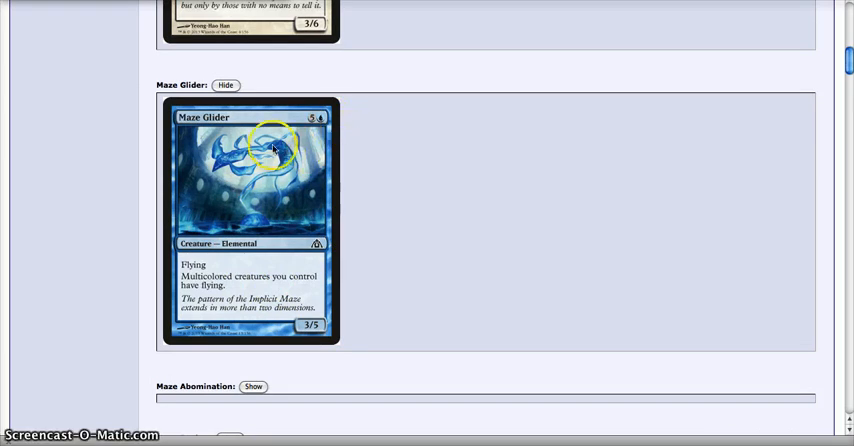
scroll("down", 3)
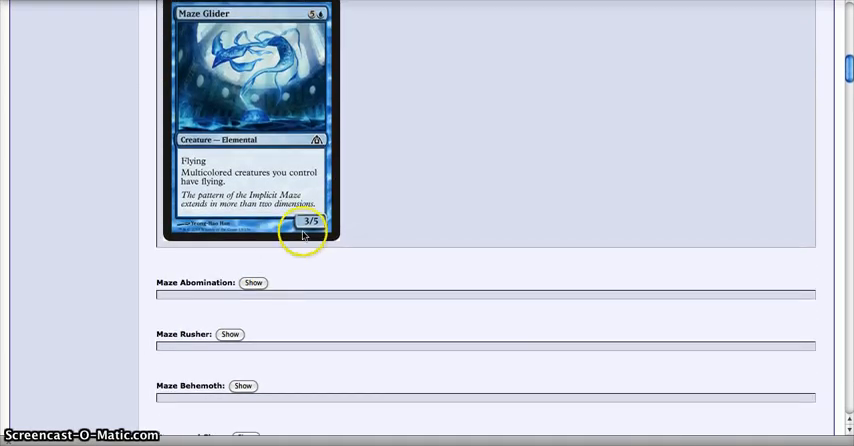
Expand the Maze Abomination spoiler and scroll down through Maze Rusher and Maze Behemoth
left_click(255, 281)
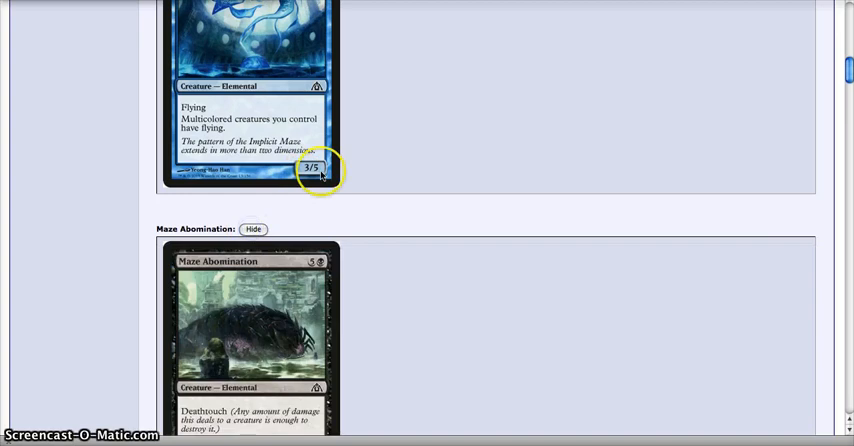
scroll("down", 3)
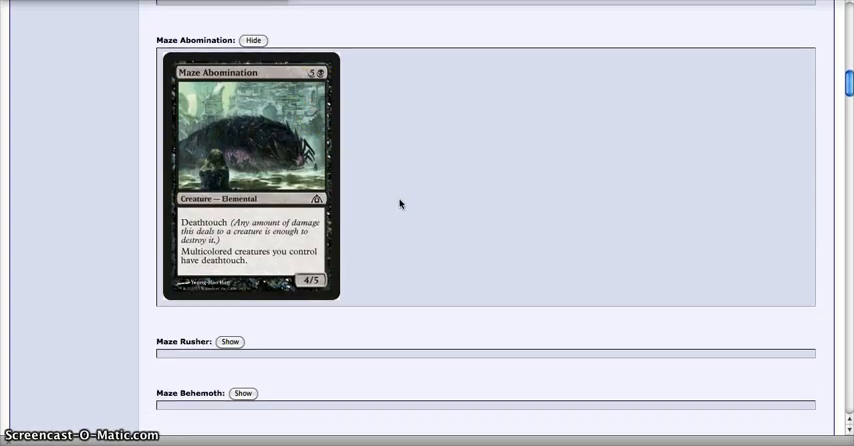
scroll("down", 3)
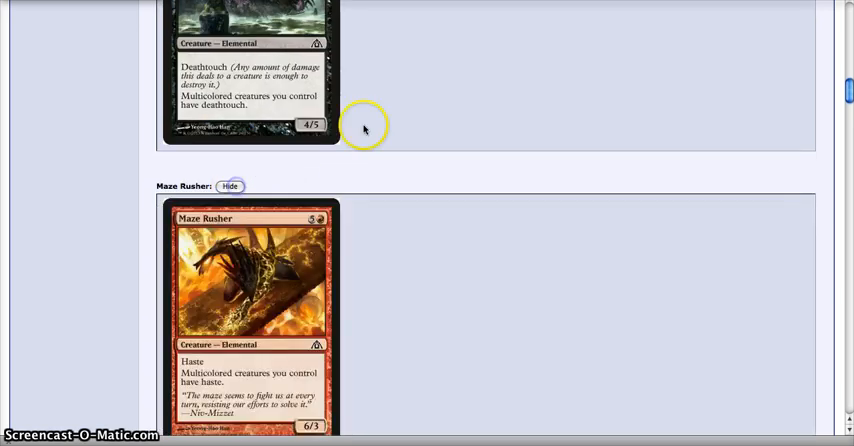
scroll("down", 3)
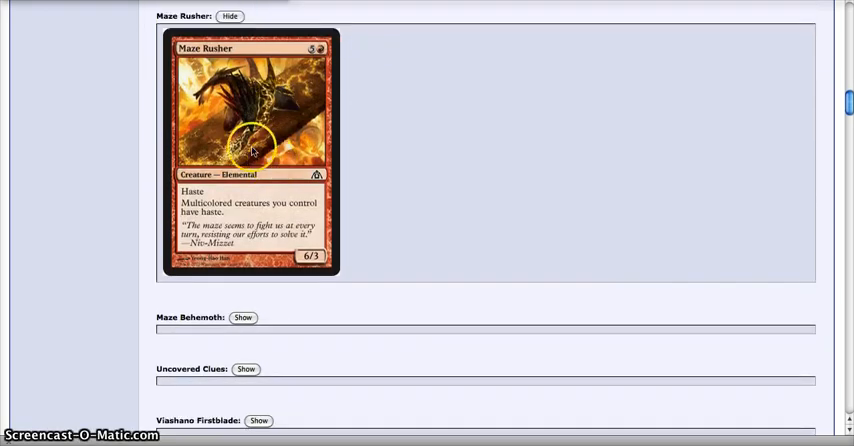
scroll("down", 3)
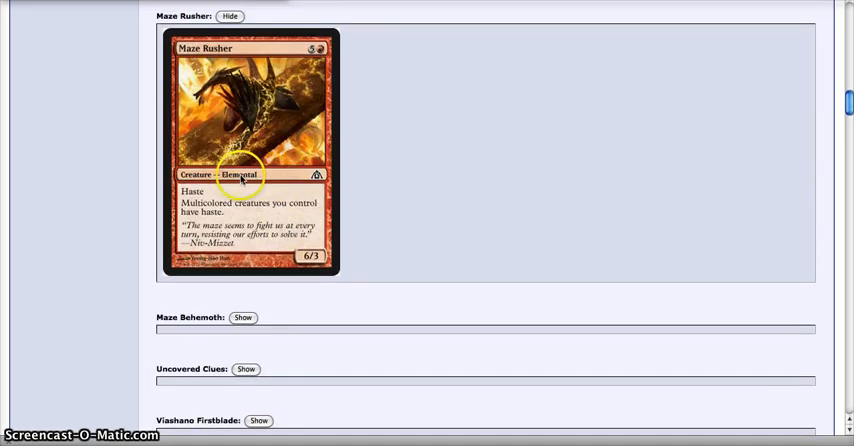
scroll("down", 3)
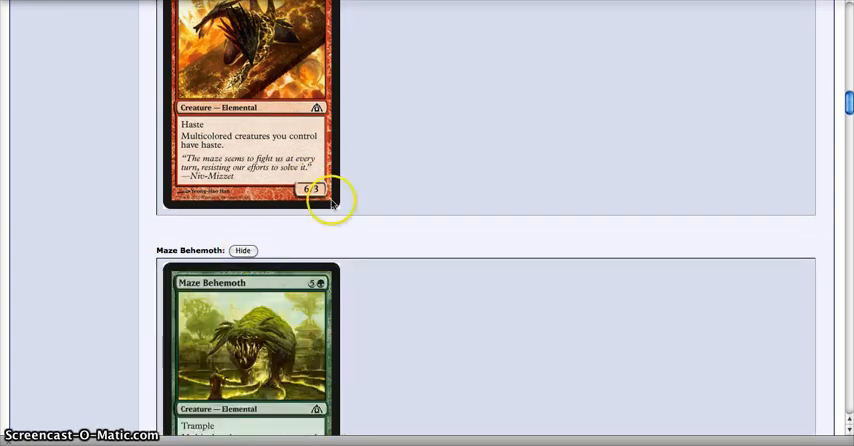
scroll("down", 3)
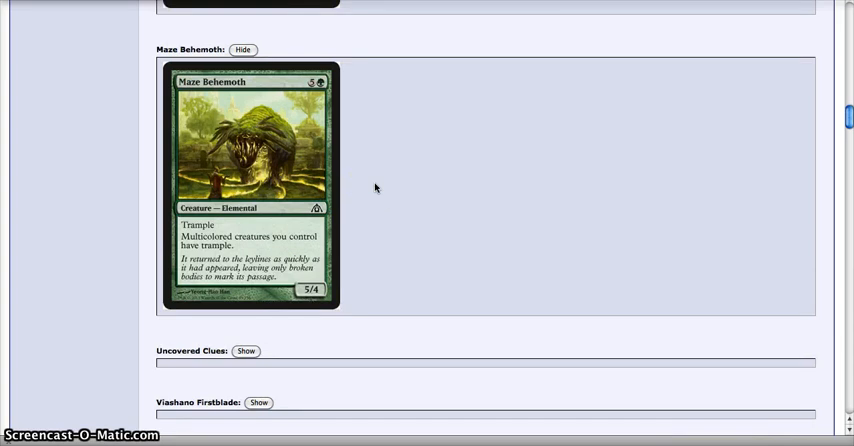
scroll("down", 3)
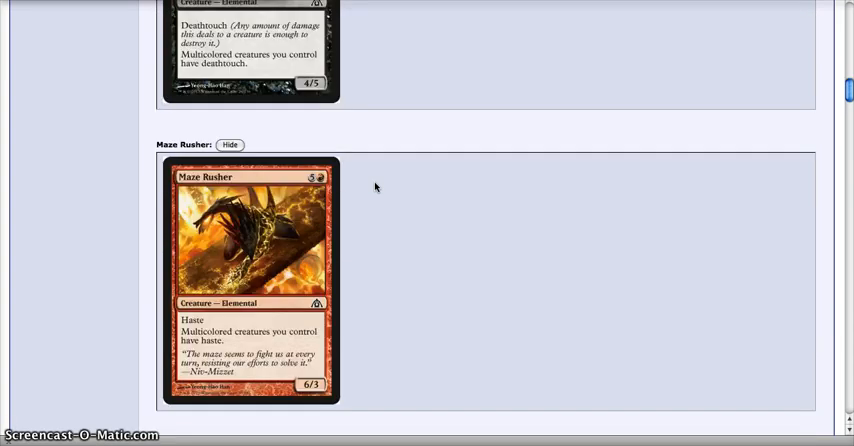
scroll("down", 3)
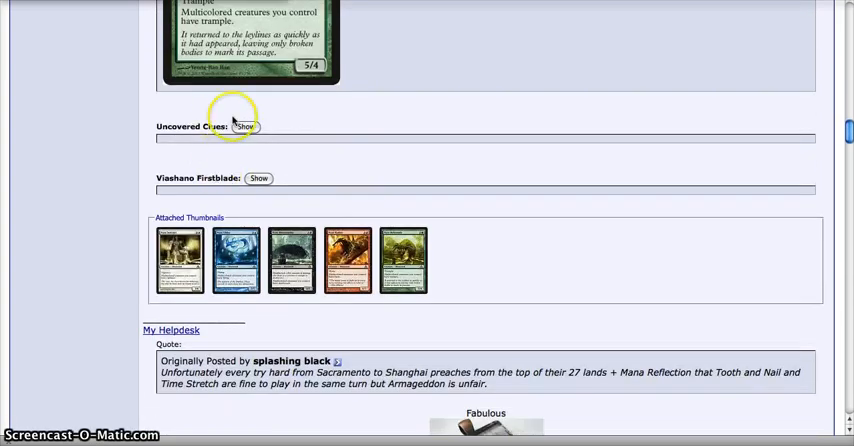
Expand the Uncovered Clues sorcery spoiler and scroll further down the post
left_click(244, 125)
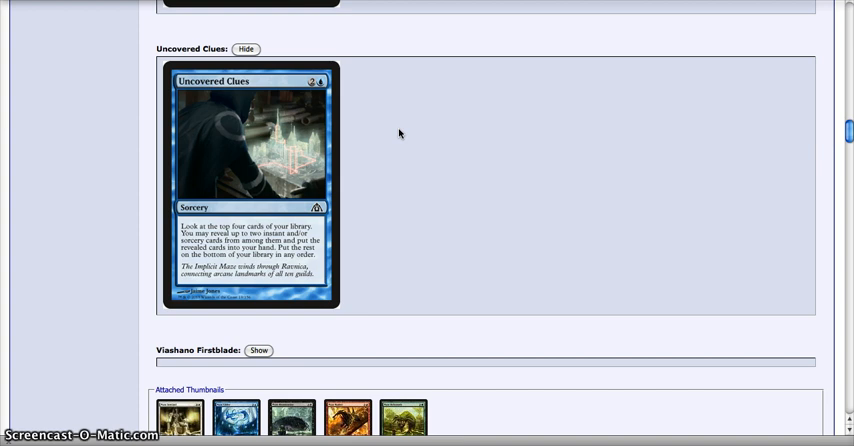
scroll("down", 3)
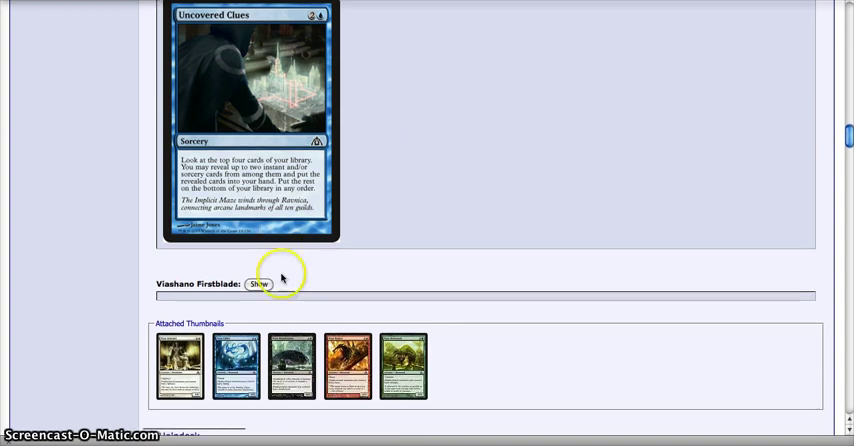
Expand the Viashino Firstblade spoiler, the final hidden card in the post
left_click(258, 283)
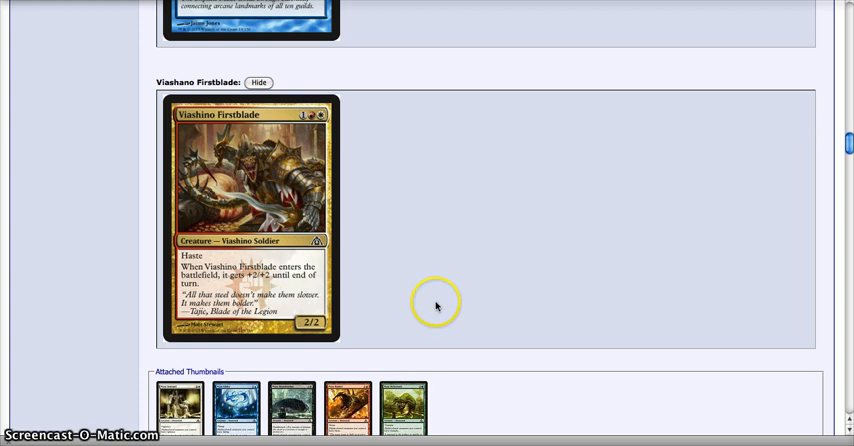
scroll("down", 3)
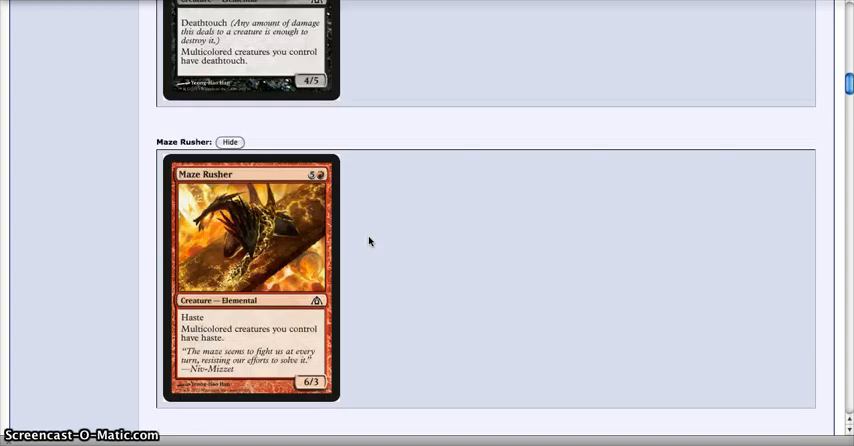